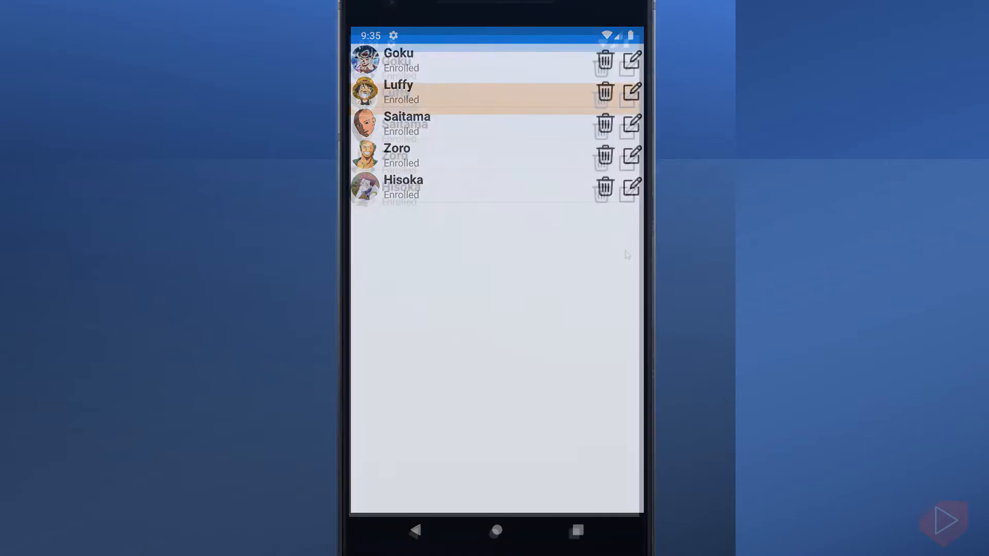
- Tap Hisoka and then Zoro in the student list, dismissing each Selected alert with OK
{"action": "left_click", "coordinate": [442, 92]}
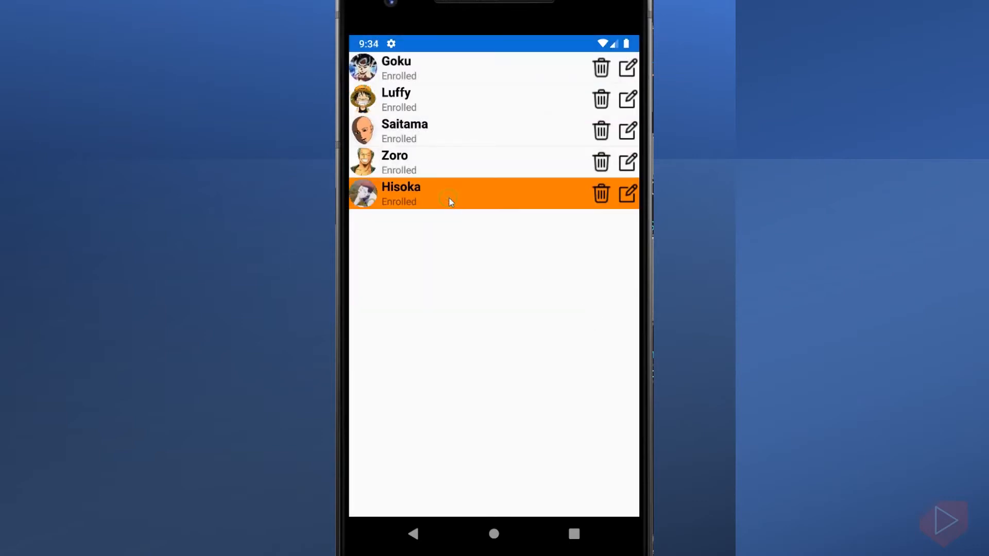
{"action": "left_click", "coordinate": [447, 193]}
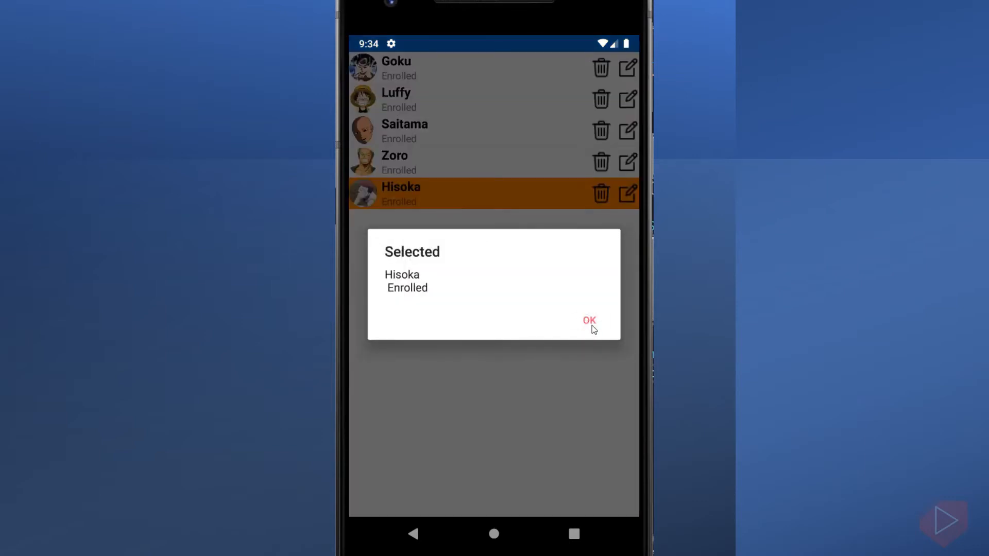
{"action": "left_click", "coordinate": [588, 321]}
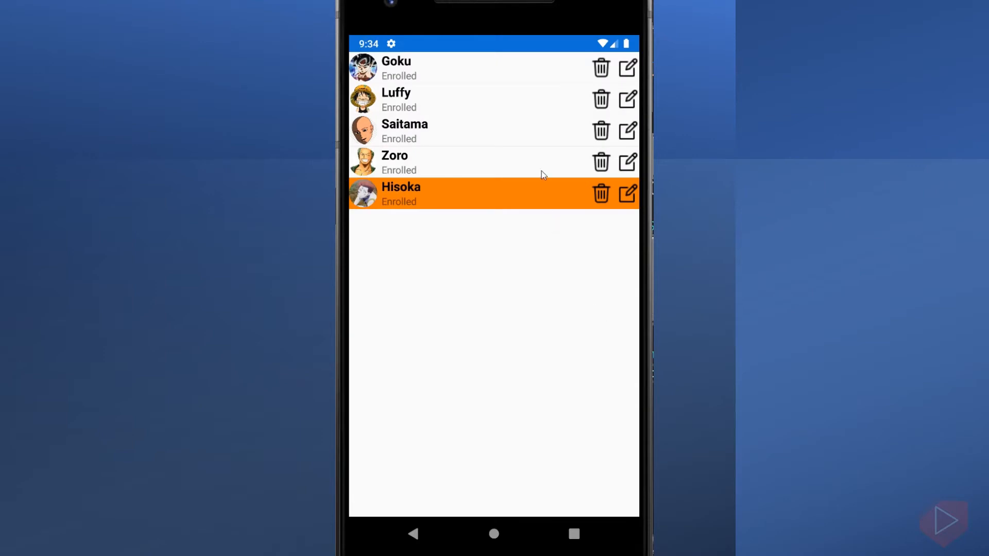
{"action": "left_click", "coordinate": [442, 162]}
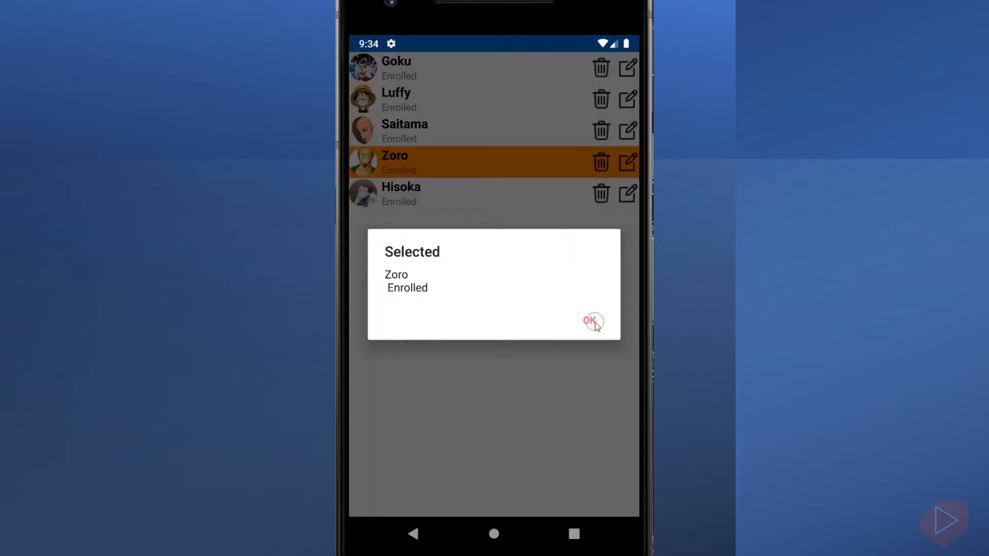
{"action": "left_click", "coordinate": [590, 321]}
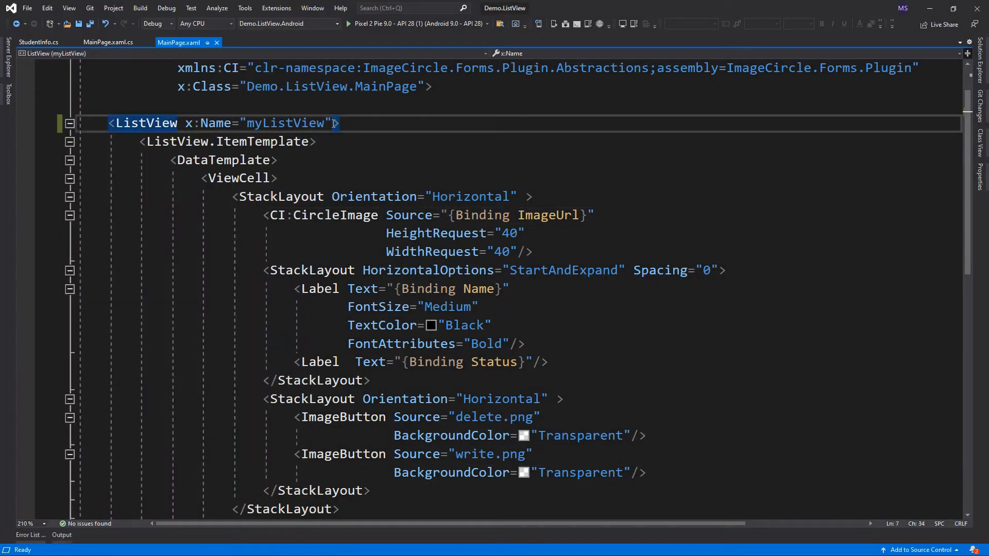
- Wire ItemSelected to a new myListView_ItemSelected handler and begin typing e.SelectedItem in MainPage.xaml.cs
{"action": "type", "text": "itemse"}
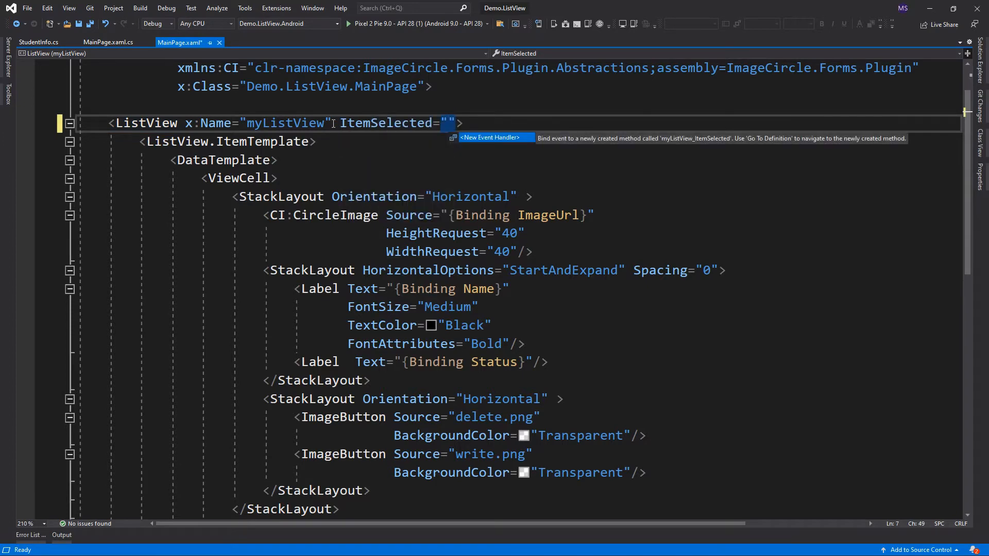
{"action": "left_click", "coordinate": [491, 137]}
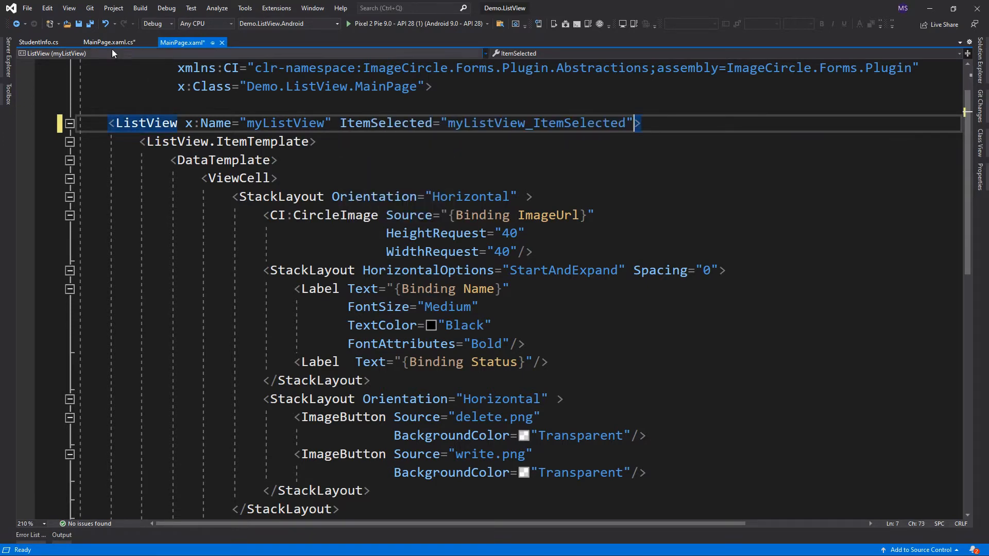
{"action": "left_click", "coordinate": [110, 43]}
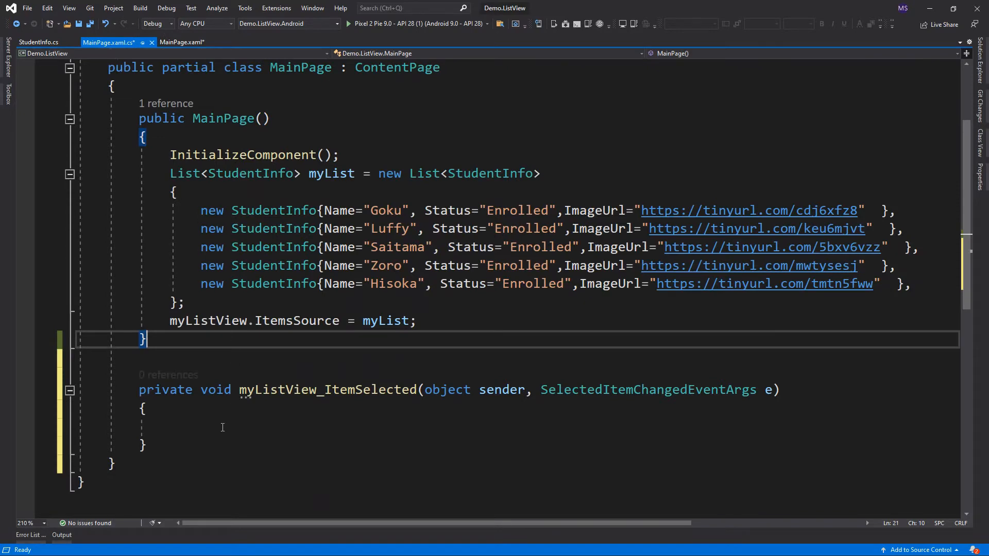
{"action": "type", "text": "e"}
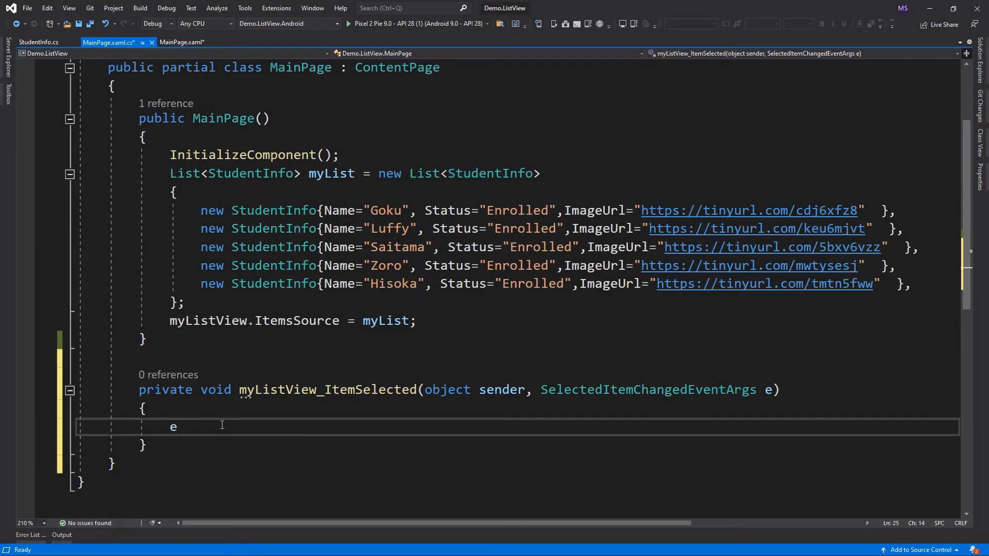
{"action": "type", "text": ".SelectedItem as StudentInfo;"}
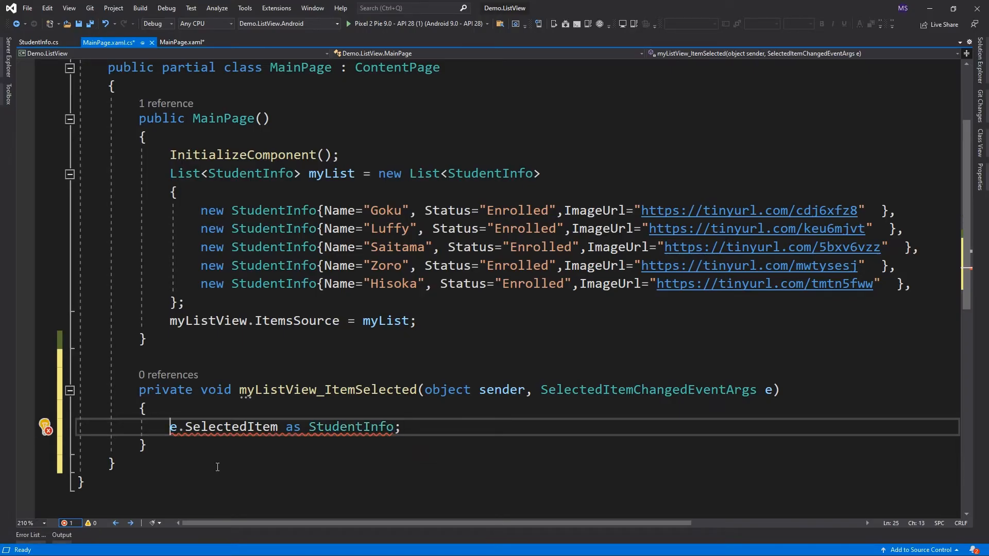
- Store the cast item in var student and call DisplayAlert("Selected", name\nstatus, "OK")
{"action": "type", "text": "var"}
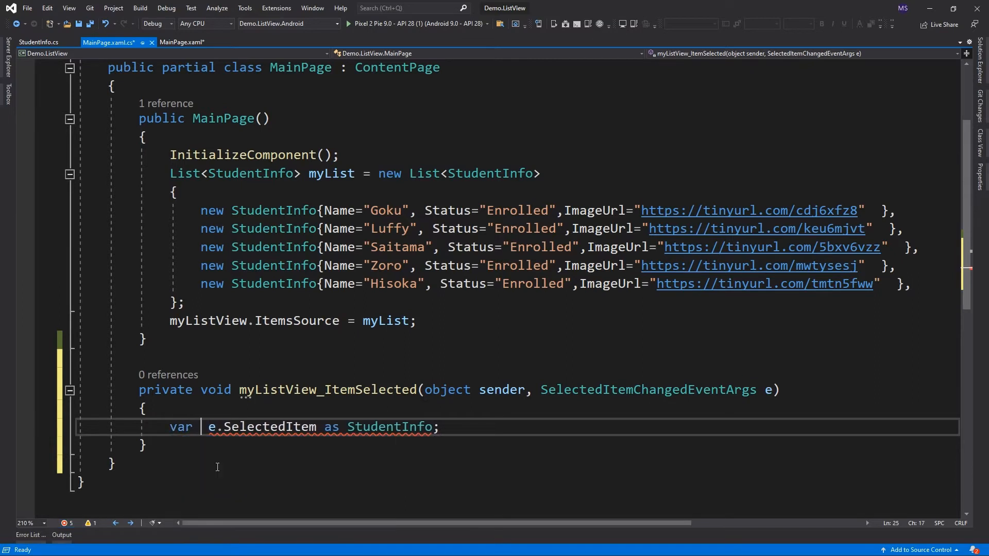
{"action": "type", "text": "student"}
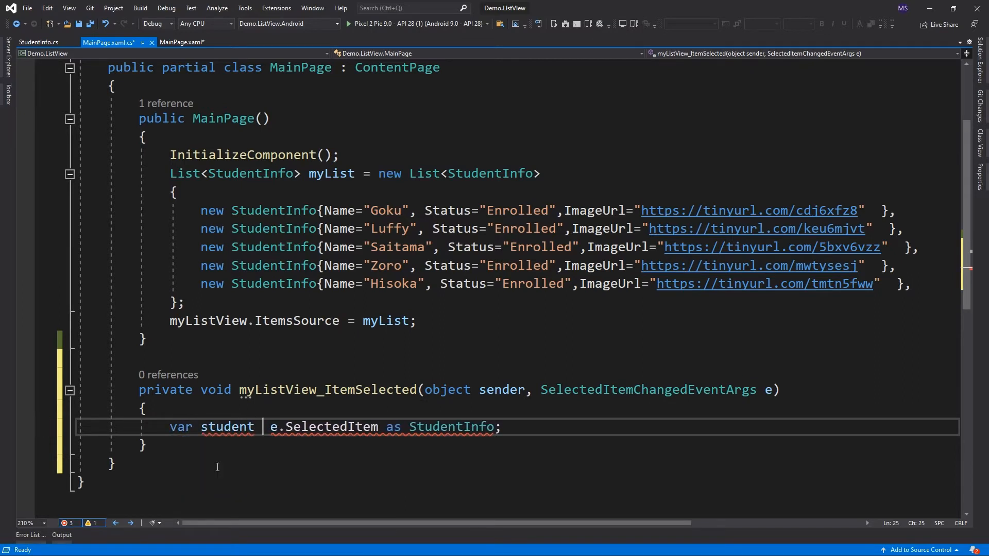
{"action": "type", "text": "="}
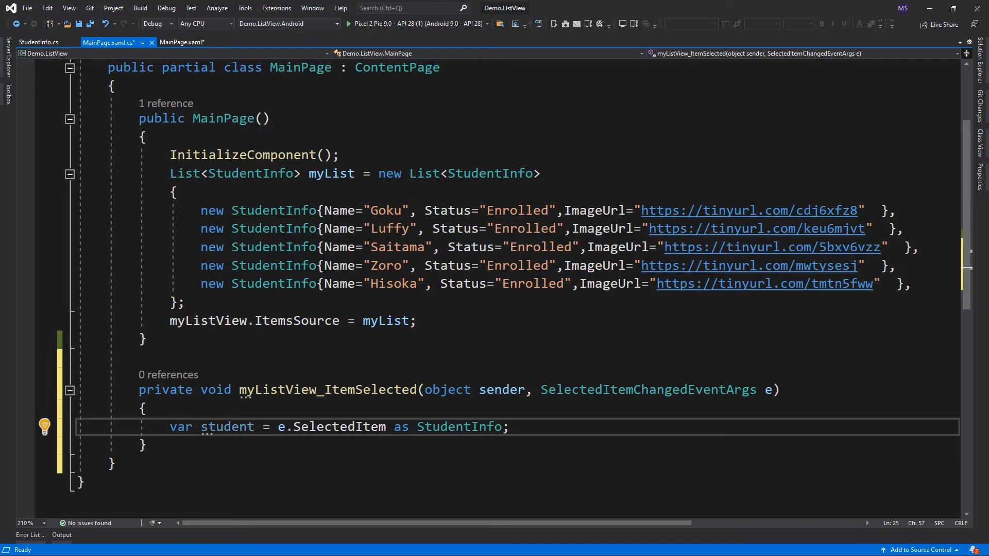
{"action": "type", "text": "DisplayAlert(\"Selected"}
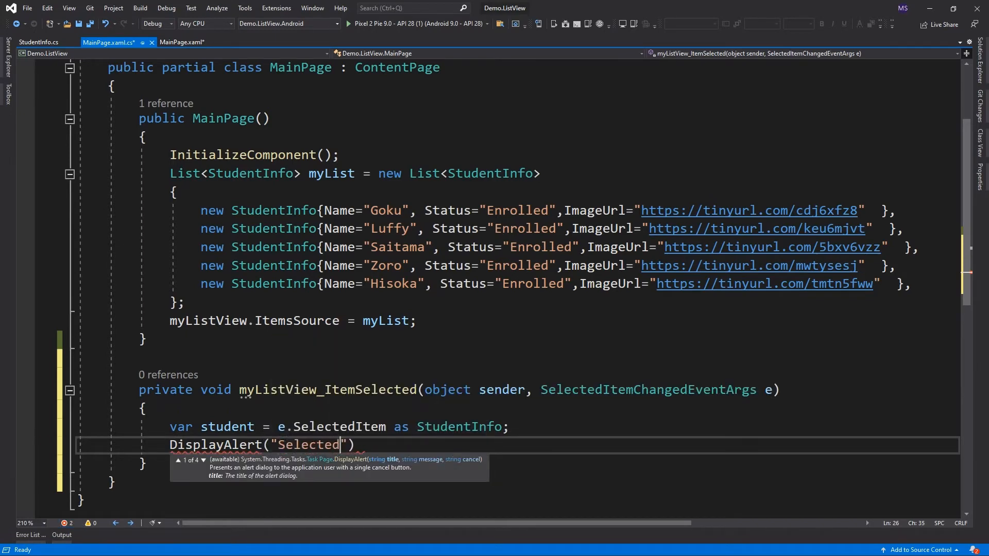
{"action": "type", "text": ", $\""}
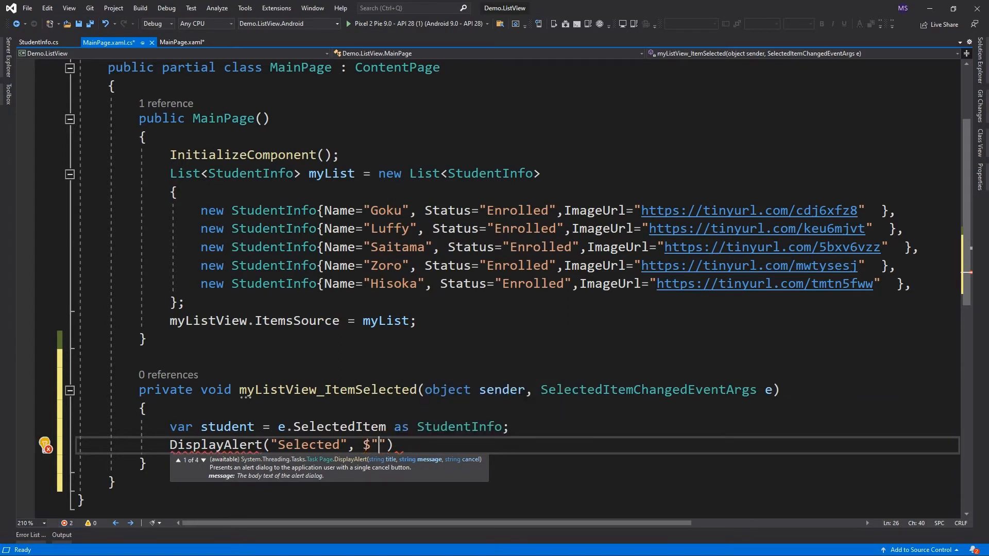
{"action": "type", "text": "{"}
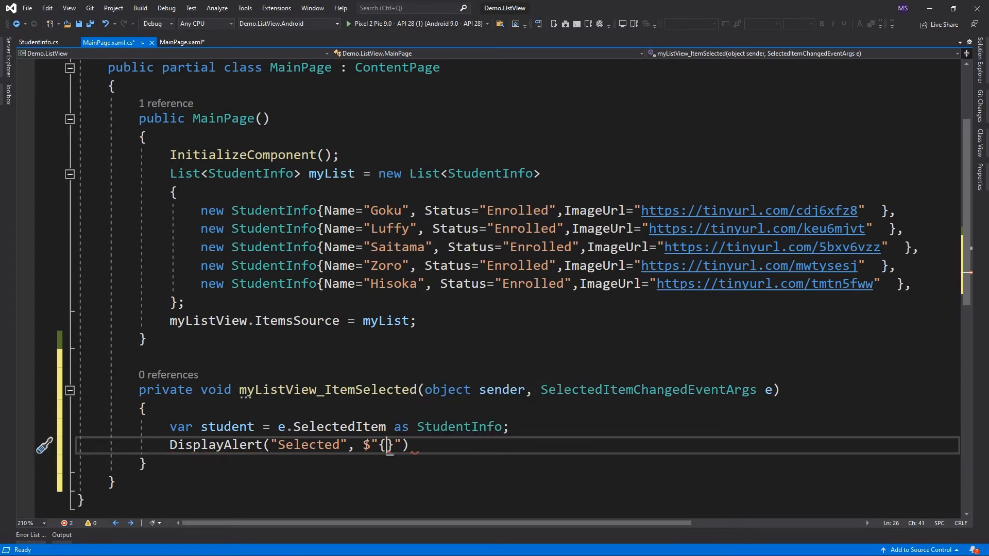
{"action": "type", "text": "student"}
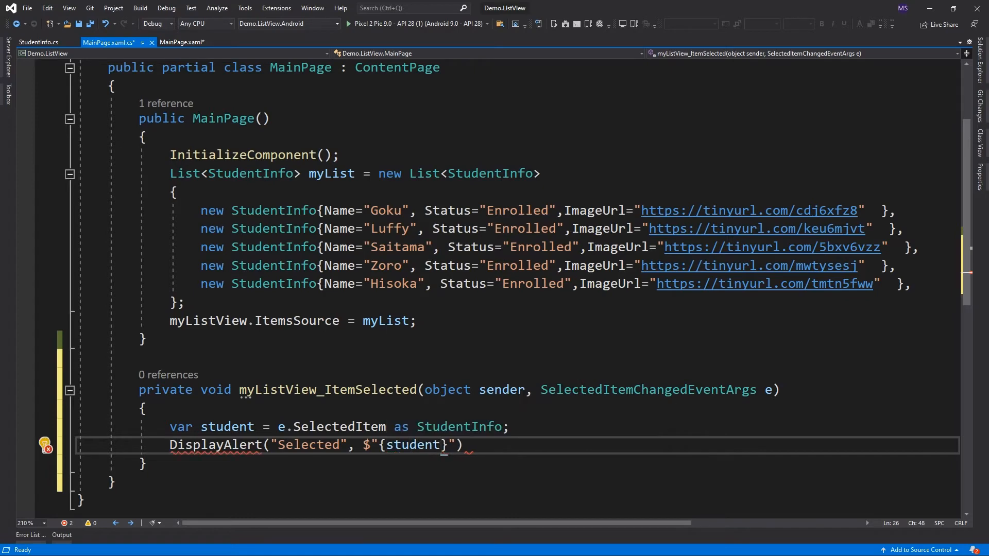
{"action": "type", "text": ".Name"}
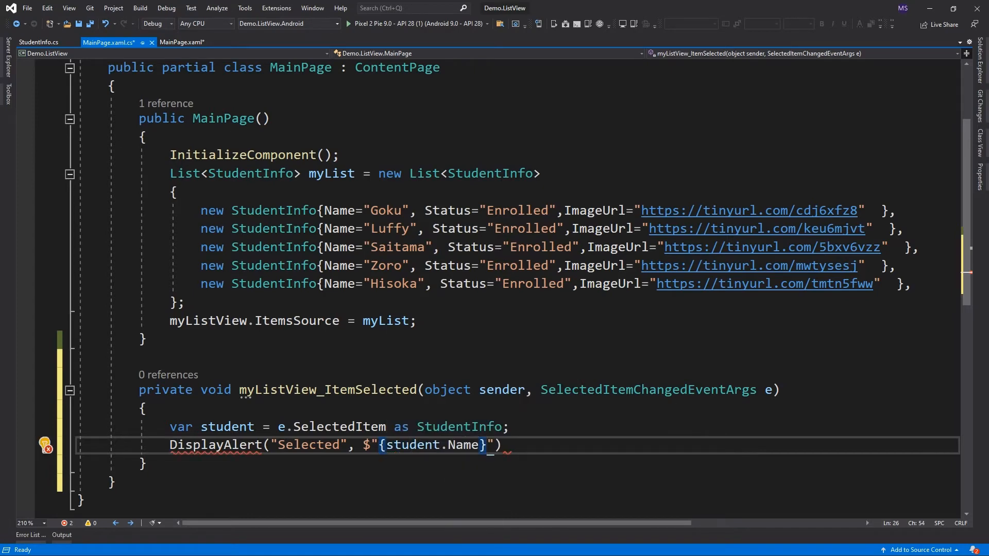
{"action": "type", "text": "\\n"}
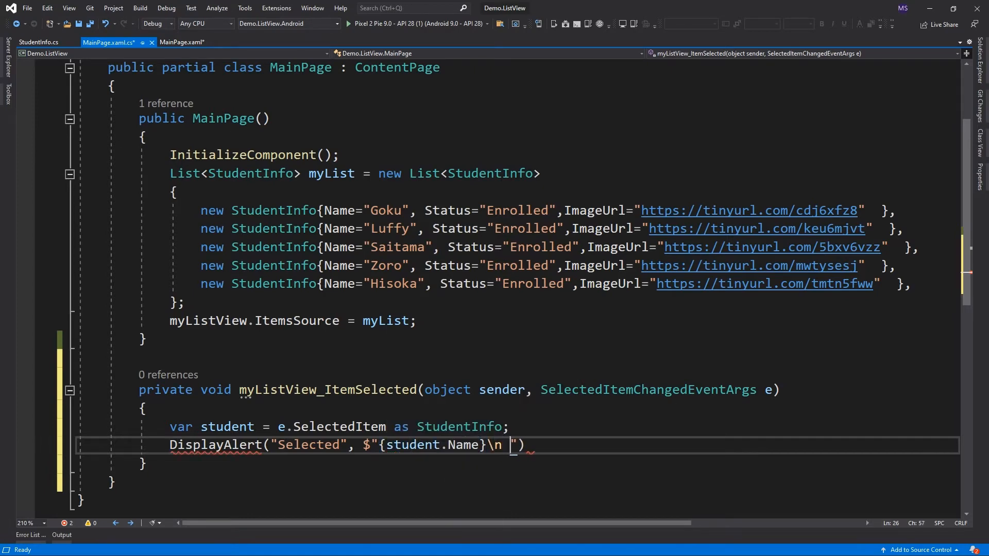
{"action": "type", "text": "{student.Status"}
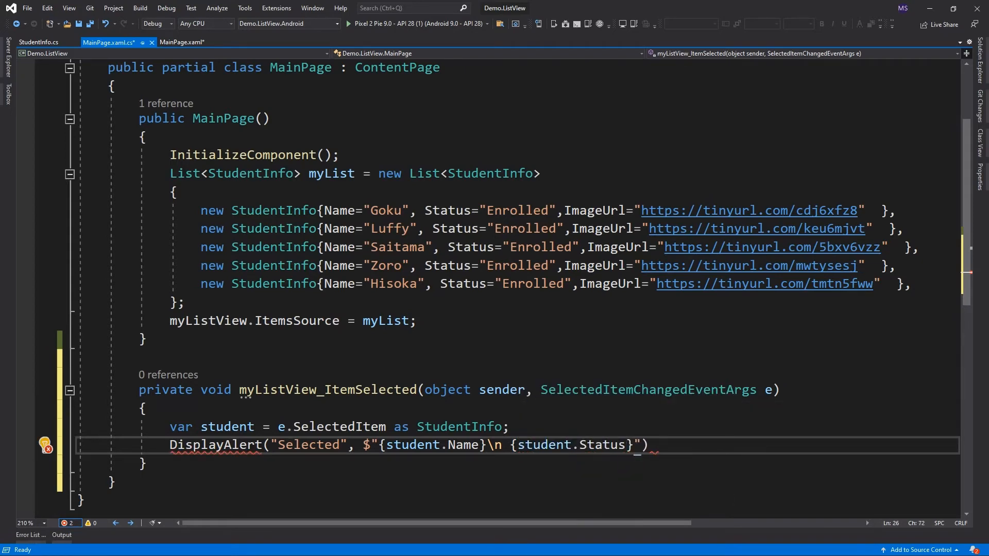
{"action": "type", "text": ","}
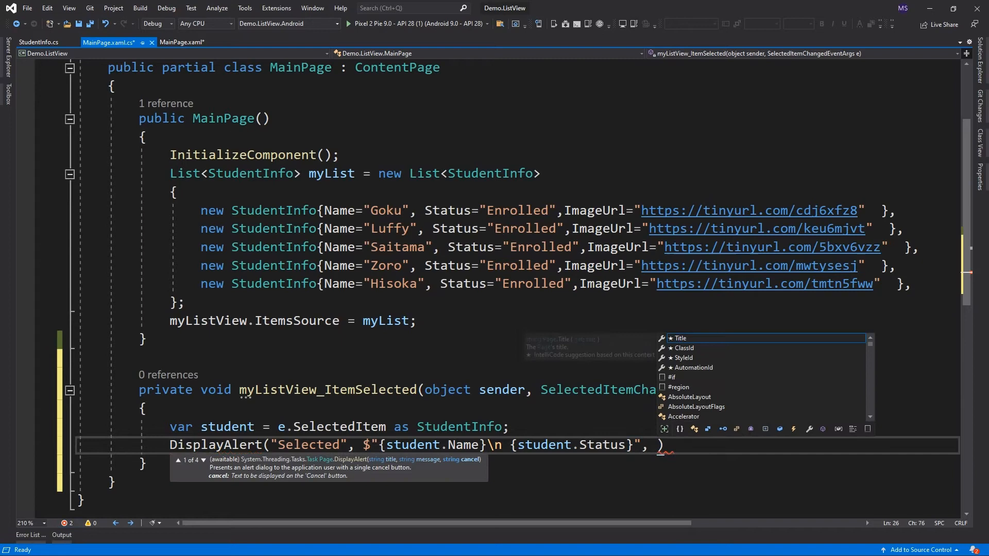
{"action": "type", "text": "\"OK\");"}
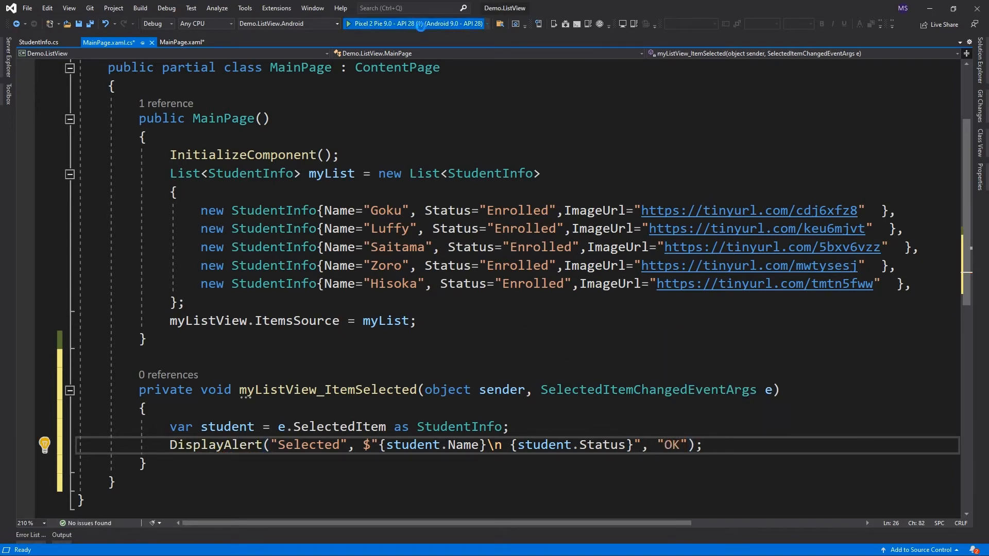
- Run the app on Pixel 2 Pie and dismiss Saitama's Selected alert
{"action": "left_click", "coordinate": [346, 23]}
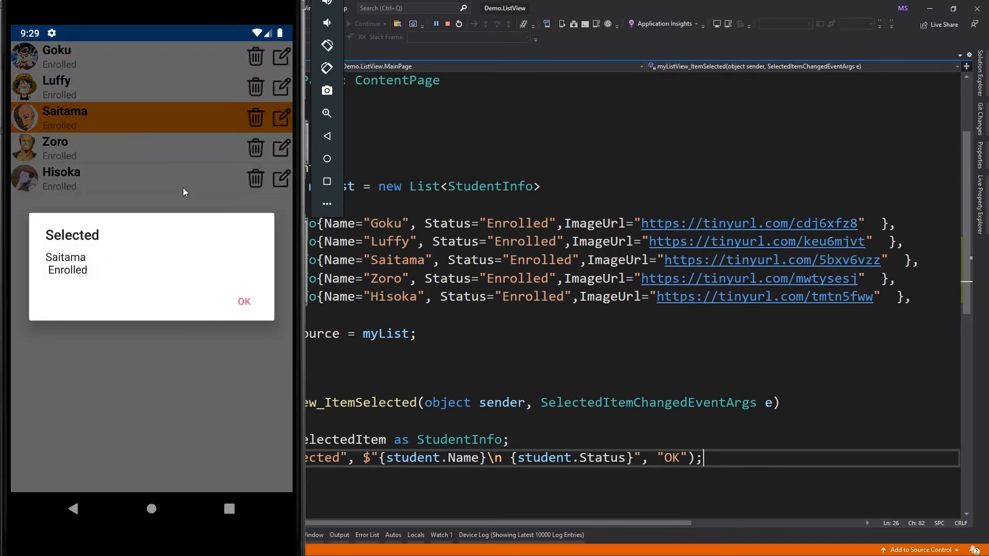
{"action": "left_click", "coordinate": [244, 301]}
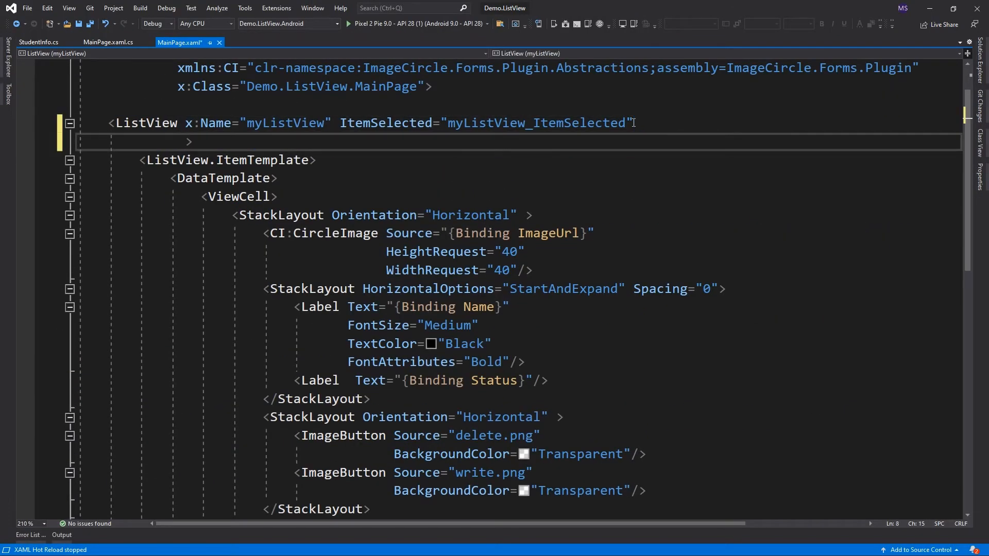
- Add ItemTapped with a new handler that casts e.Item to StudentInfo as student
{"action": "type", "text": "ItemTapped=\""}
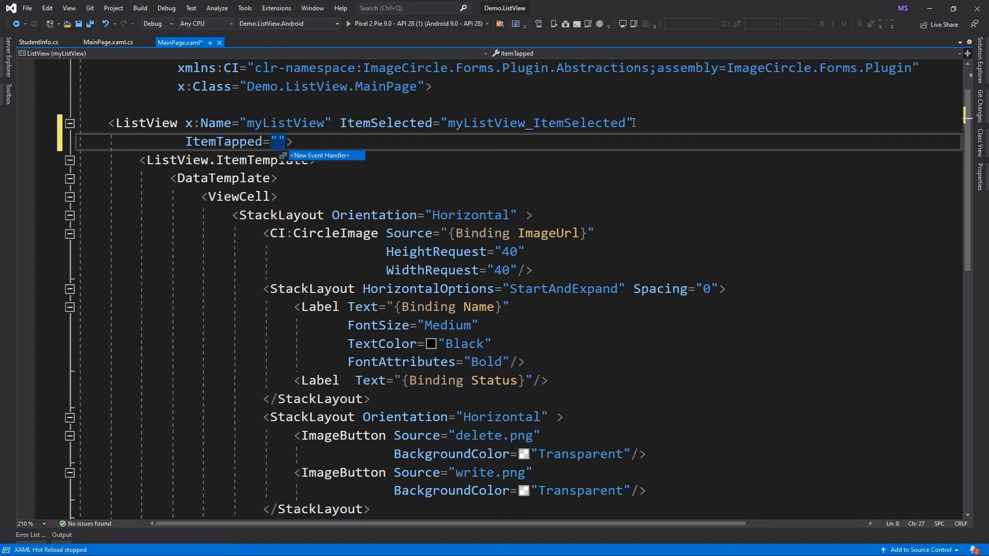
{"action": "left_click", "coordinate": [111, 42]}
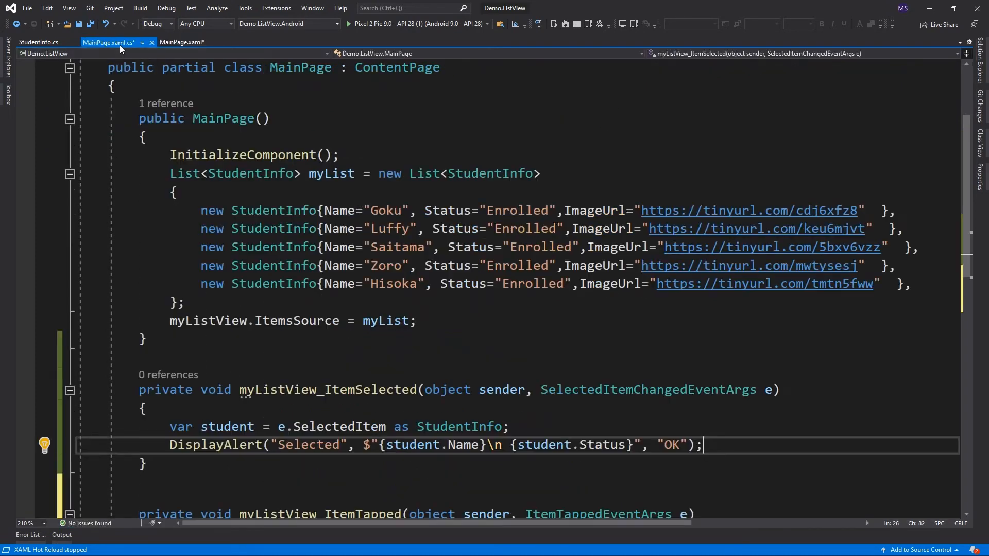
{"action": "type", "text": "var"}
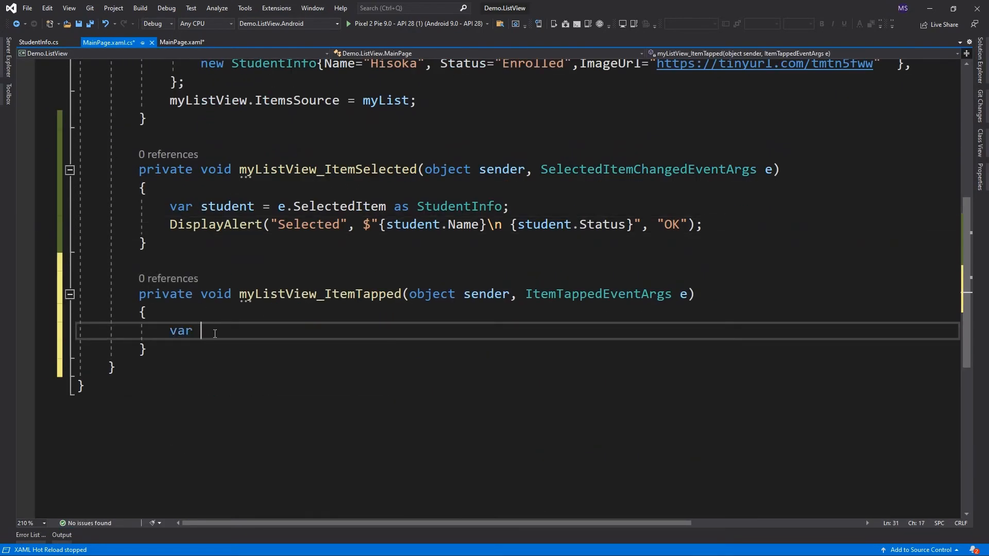
{"action": "type", "text": "student = e."}
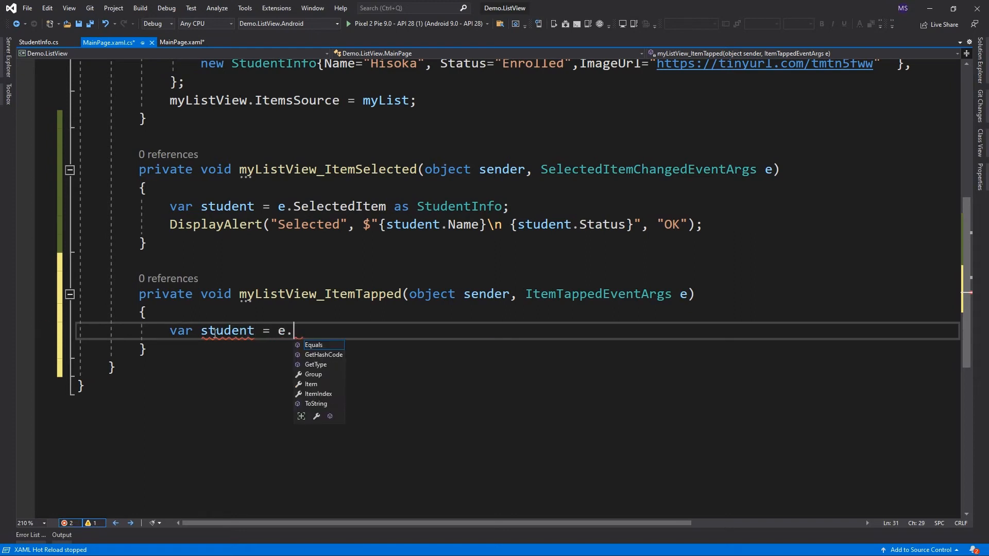
{"action": "type", "text": "Item as StudentInfo;"}
{"action": "type", "text": "DisplayAlert(\"Tapped\", ${ "}
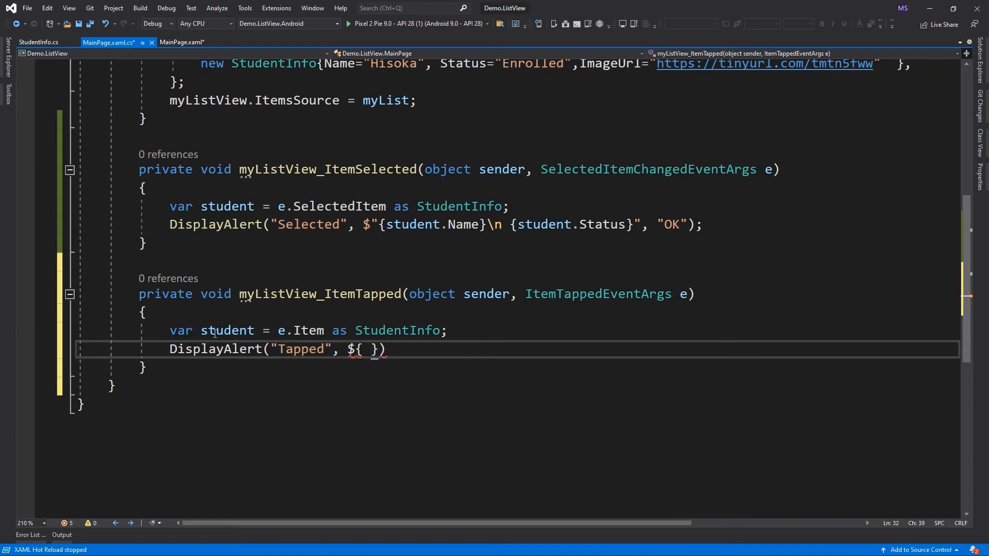
- Show a "Tapped" DisplayAlert with the student's name and status and an OK button
{"action": "type", "text": "\"\""}
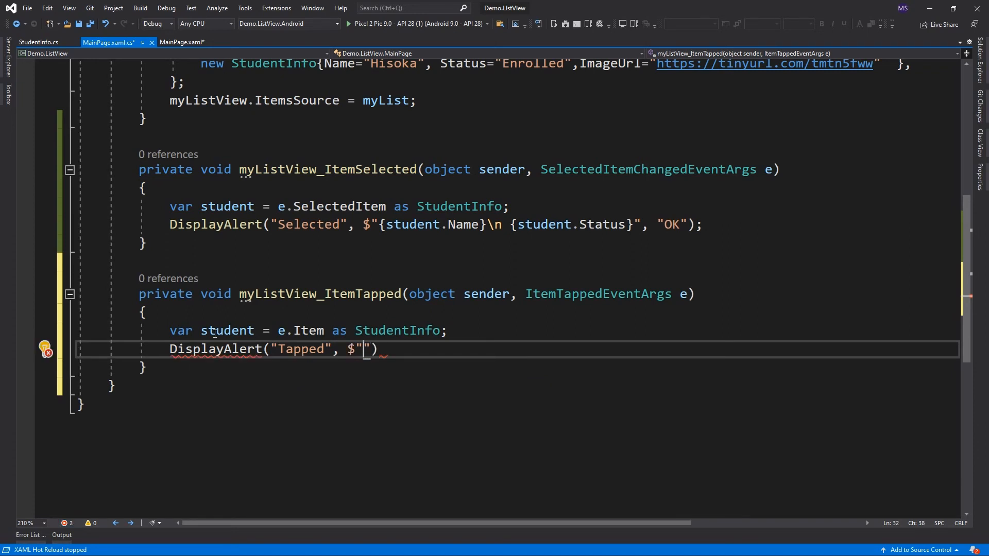
{"action": "type", "text": "{student.Name}"}
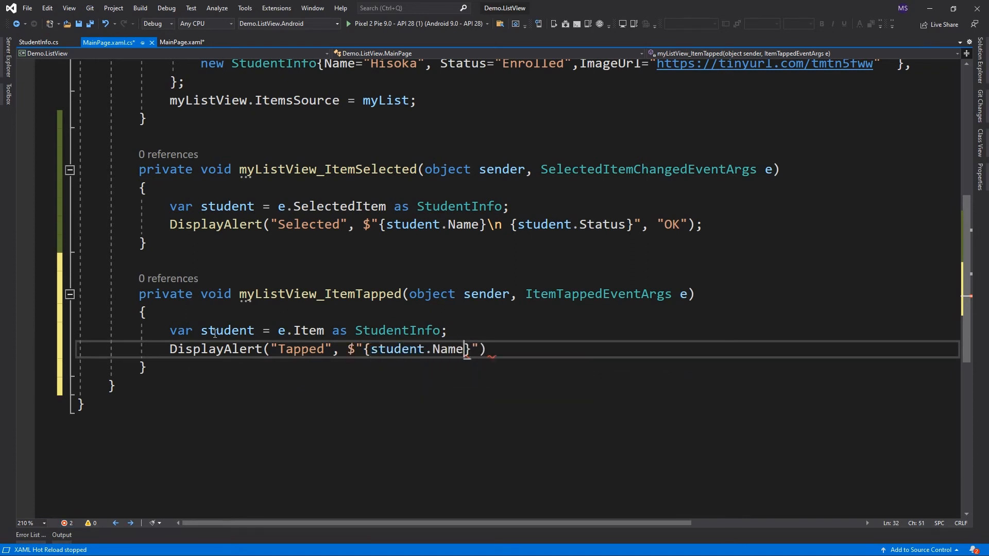
{"action": "type", "text": "\\n"}
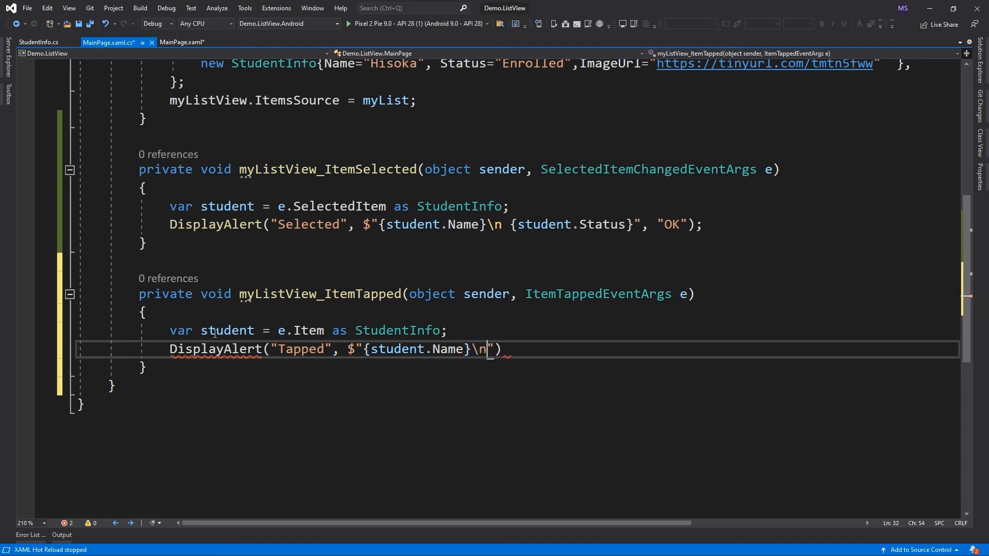
{"action": "type", "text": "{Stu"}
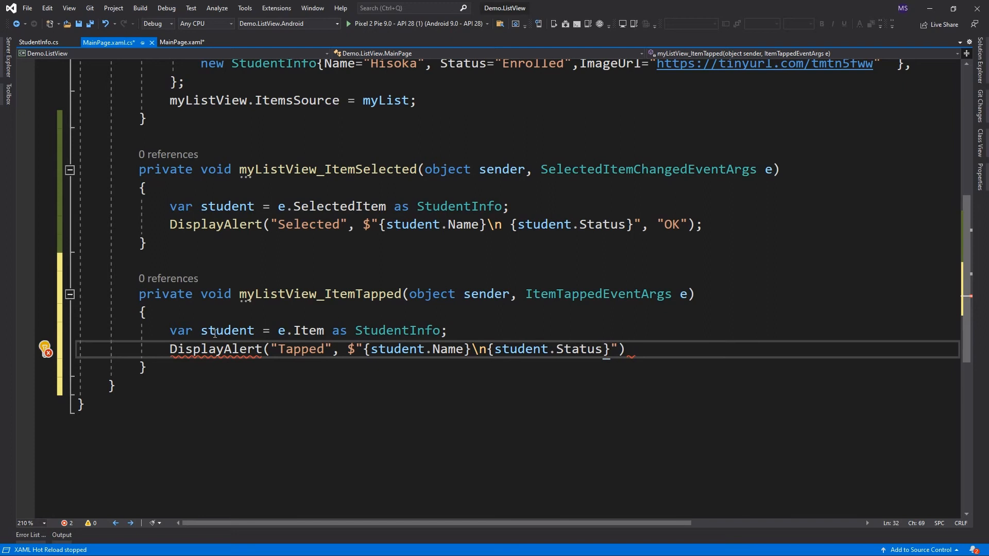
{"action": "type", "text": ", \"OK\""}
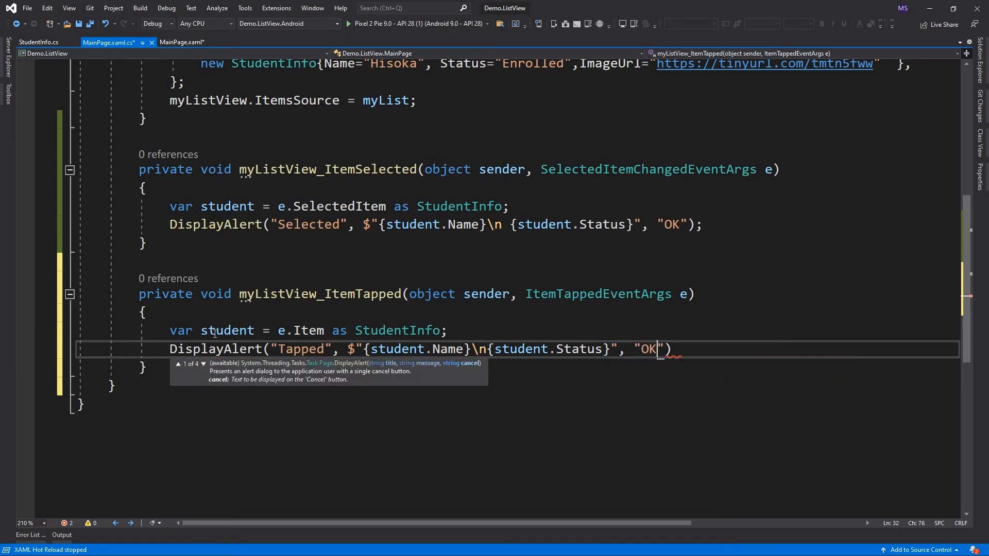
{"action": "type", "text": ");"}
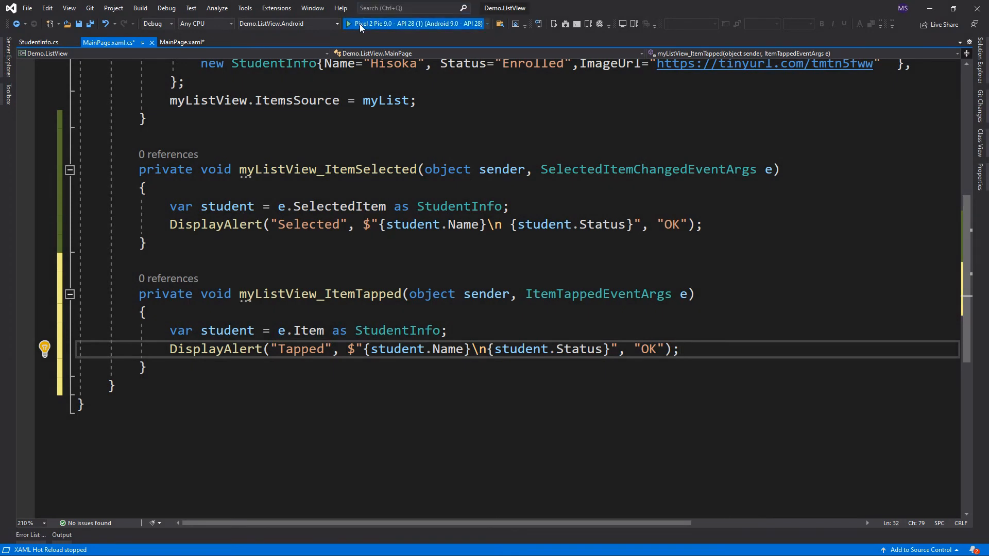
- Relaunch the app, tap Luffy, and dismiss both the Tapped and Selected alerts
{"action": "left_click", "coordinate": [349, 23]}
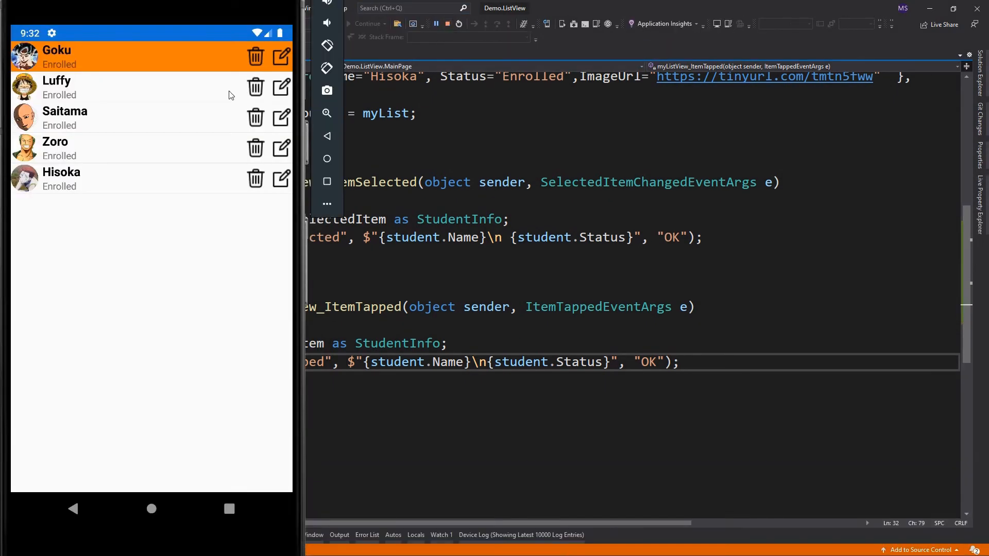
{"action": "left_click", "coordinate": [95, 87]}
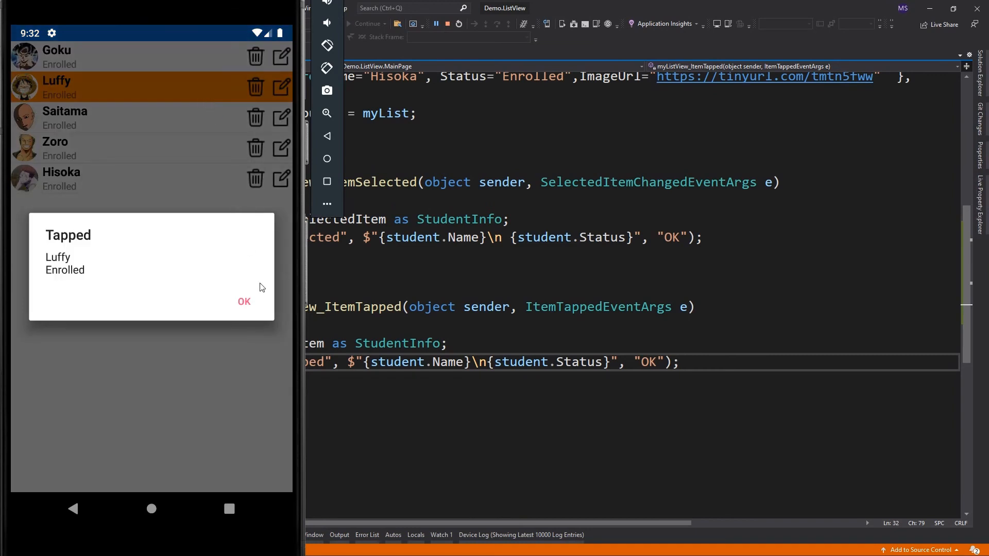
{"action": "left_click", "coordinate": [245, 301]}
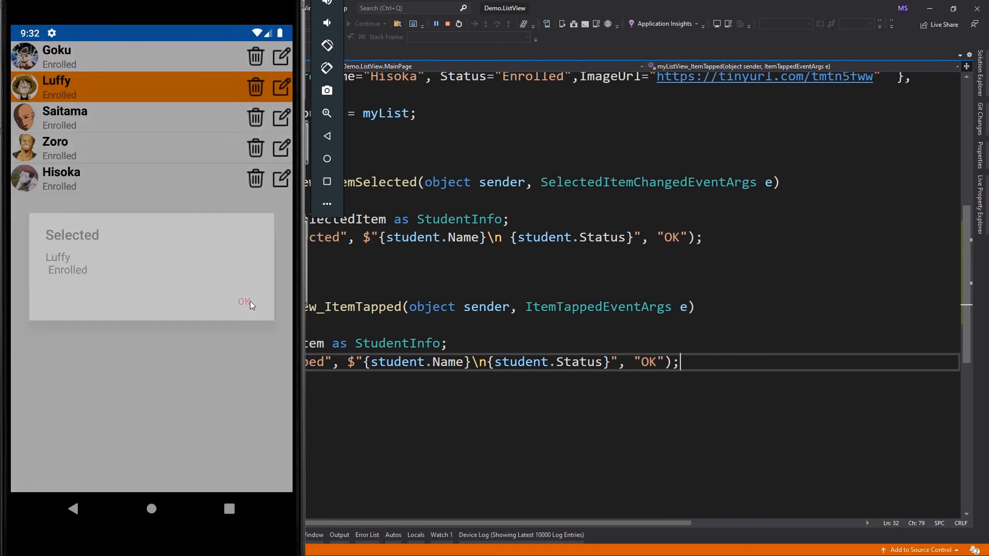
{"action": "left_click", "coordinate": [244, 301]}
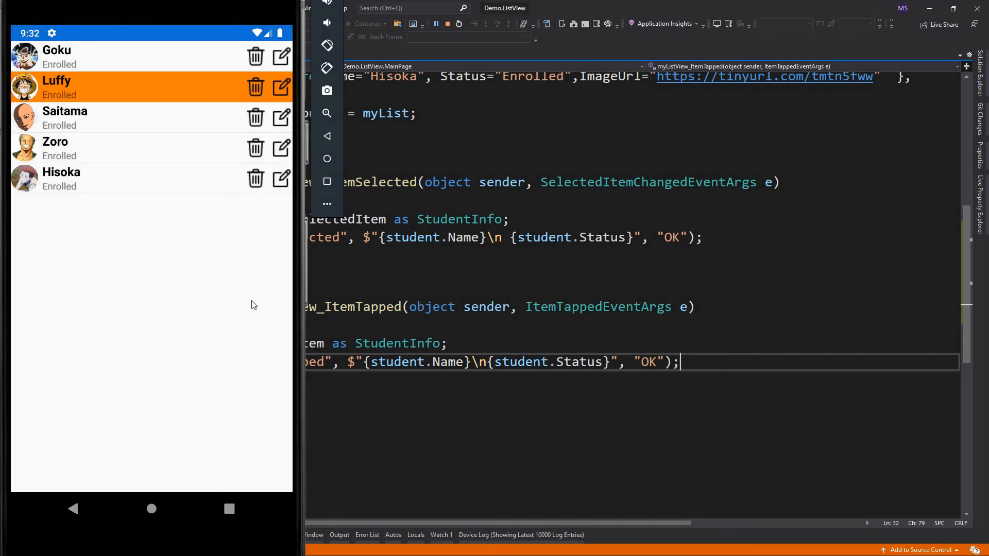
{"action": "mouse_move", "coordinate": [175, 85]}
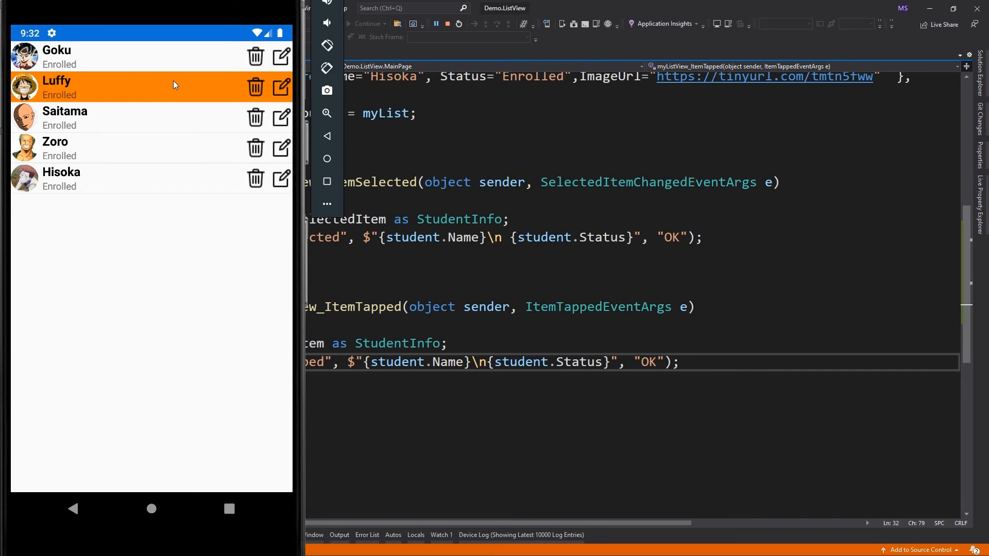
{"action": "mouse_move", "coordinate": [247, 309]}
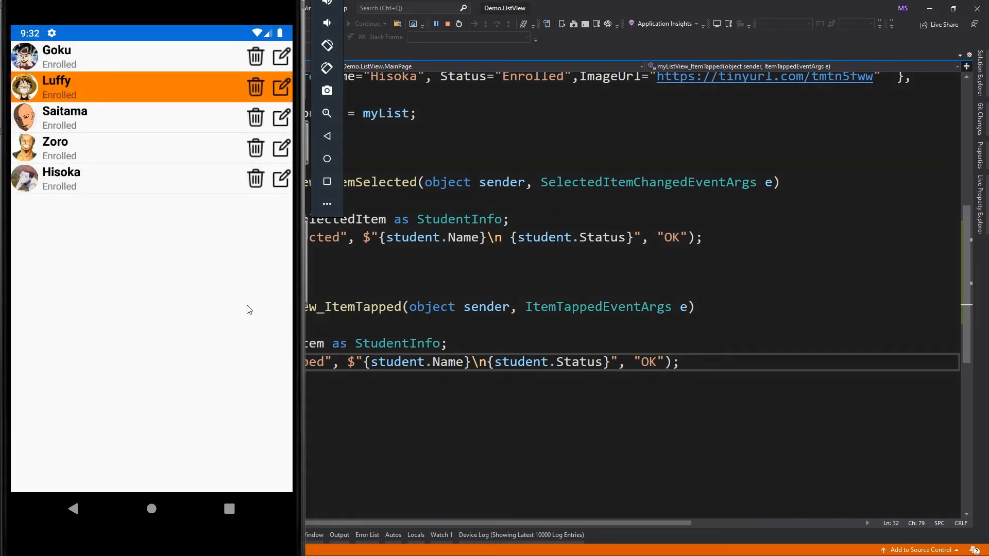